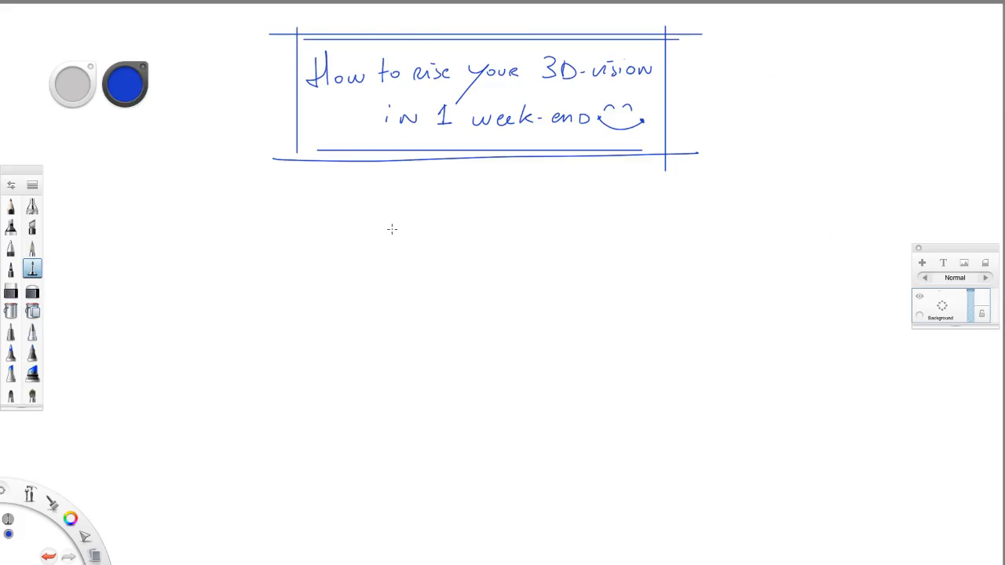
Step: Handwrite 'How to DRAW from 2D to 3D?' and sketch a square and cube in thought bubbles
left_click_drag(208, 227, 330, 216)
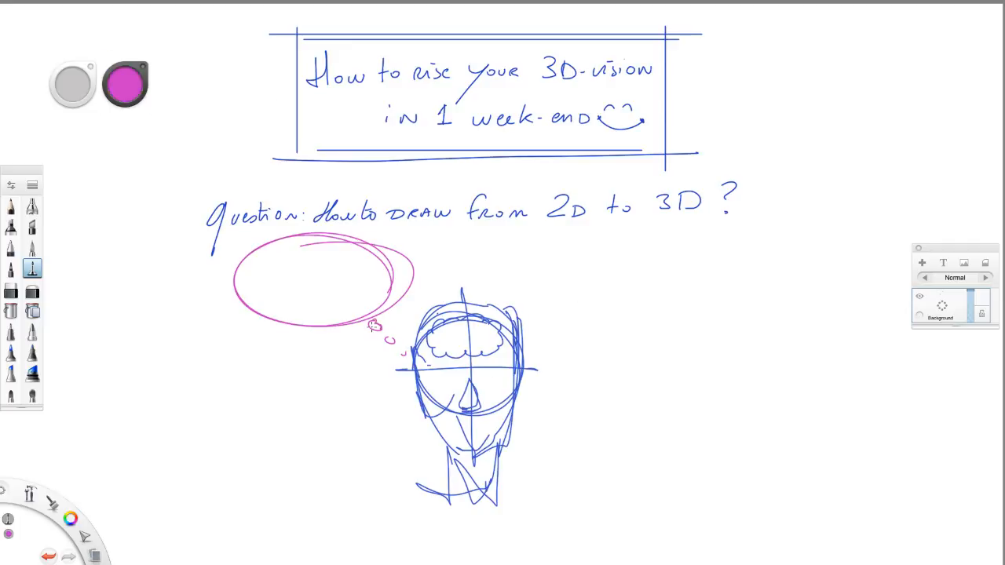
left_click_drag(287, 263, 326, 302)
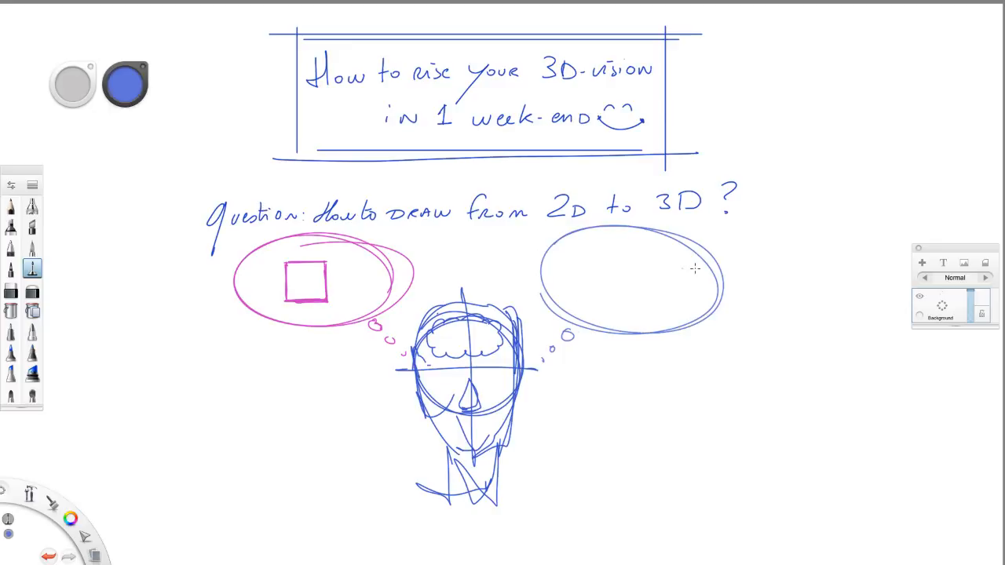
left_click_drag(593, 271, 660, 314)
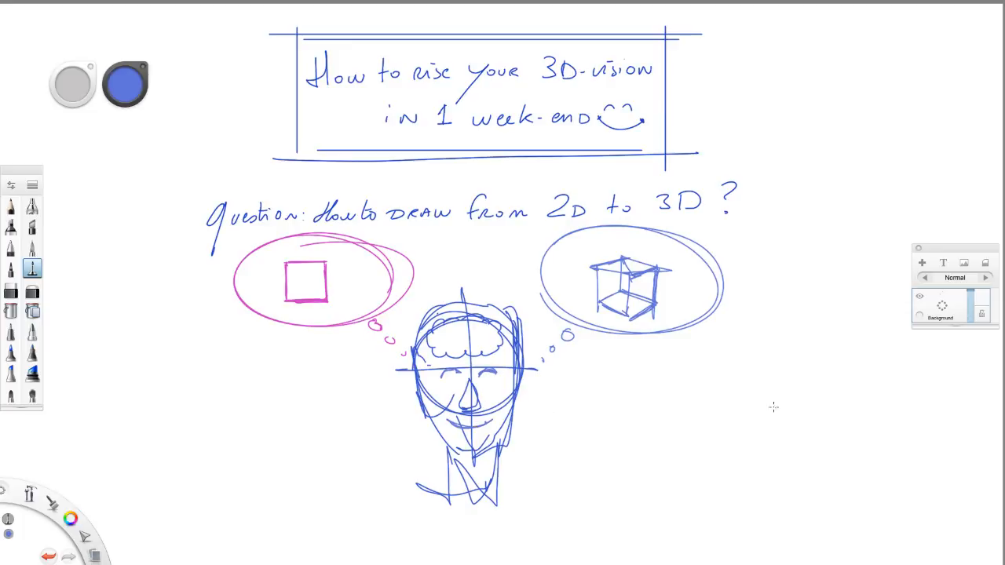
left_click(125, 84)
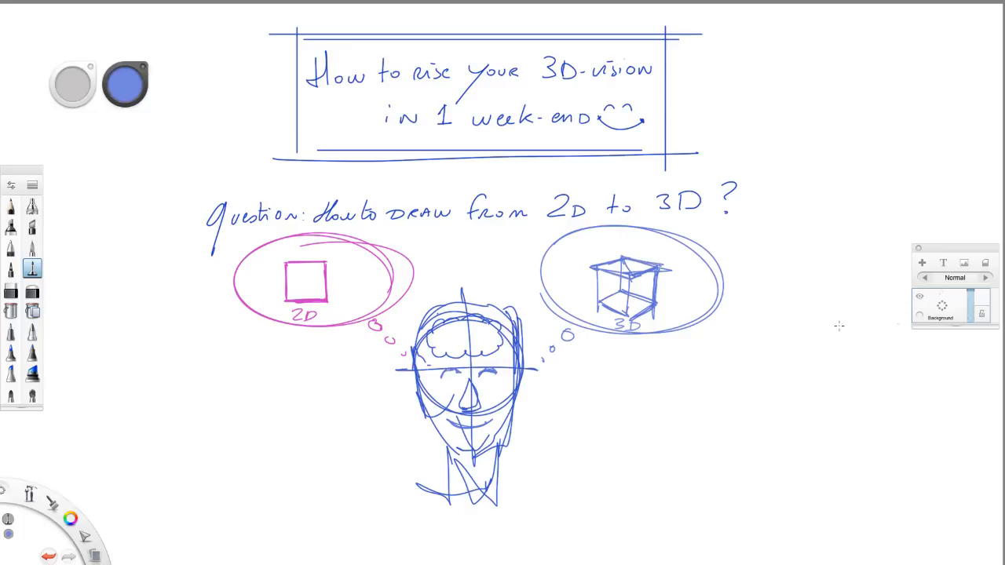
Step: Write the pink innate-talent note, then blue notes ending 'learn to visualize IN 3D.'
left_click_drag(228, 375, 286, 370)
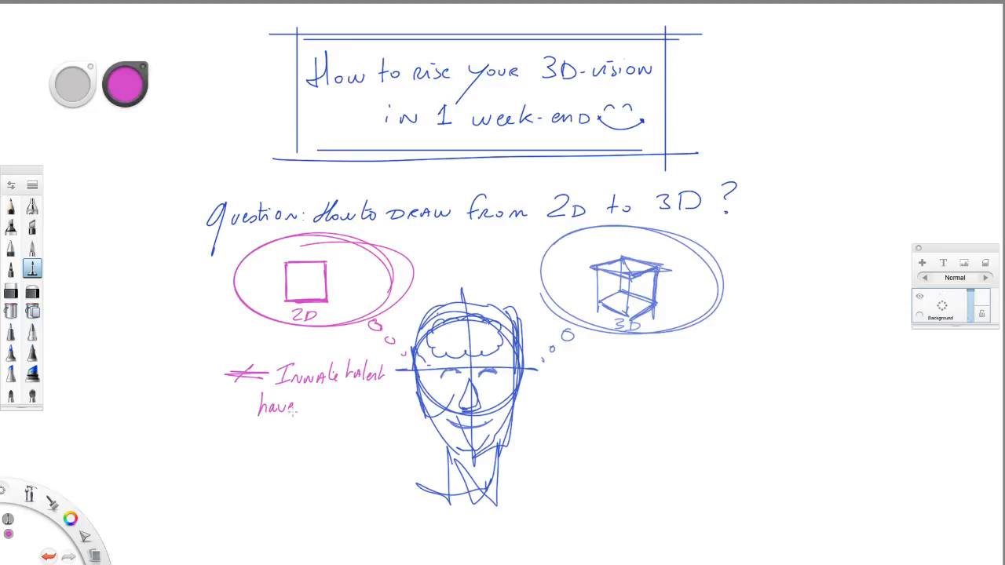
left_click_drag(314, 405, 342, 436)
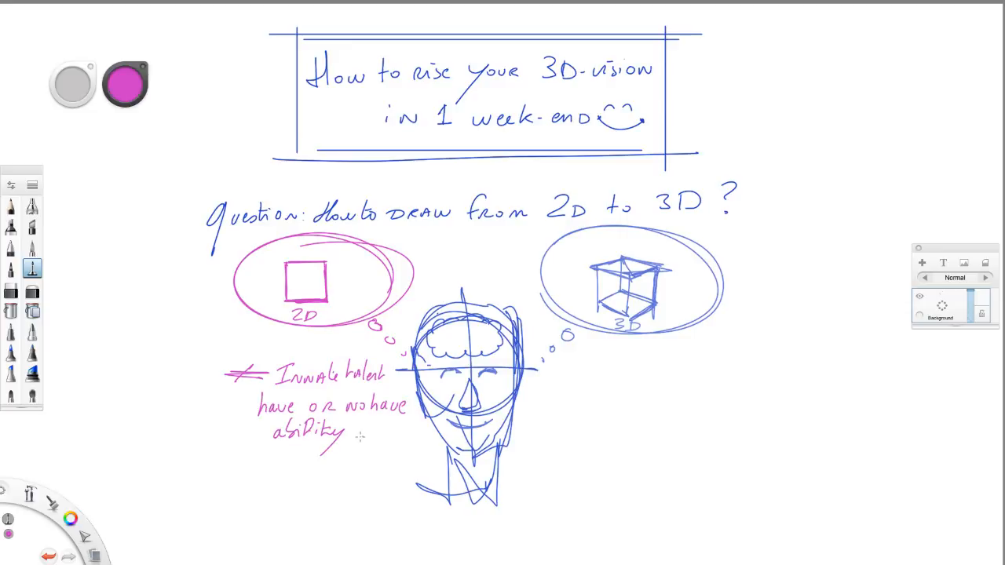
left_click(126, 84)
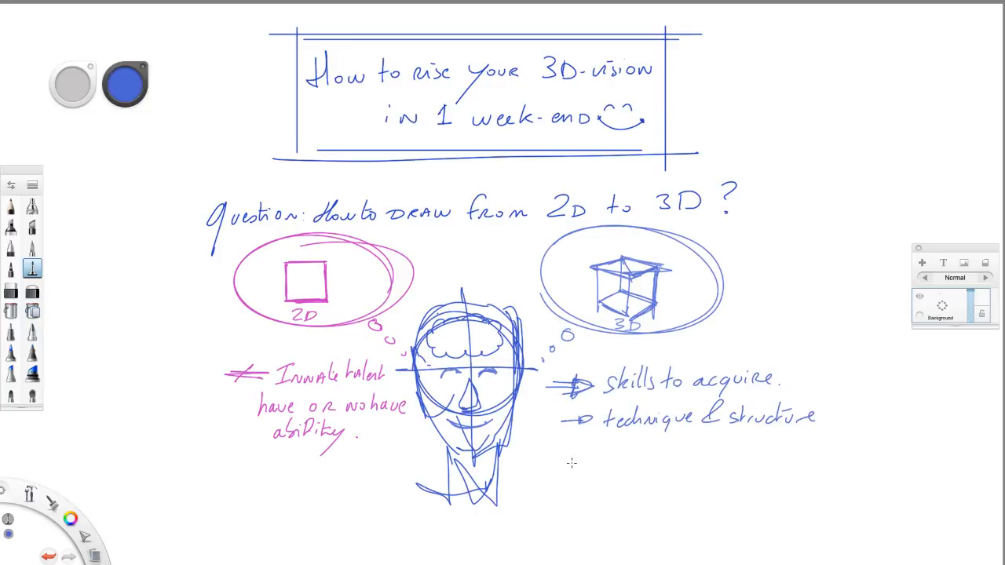
left_click_drag(542, 459, 691, 459)
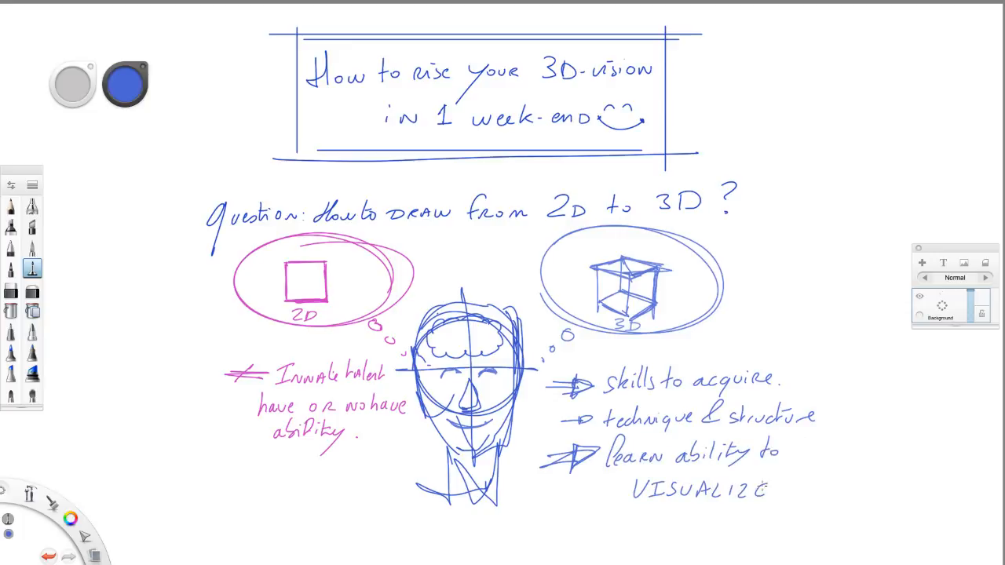
type("IN 3D.")
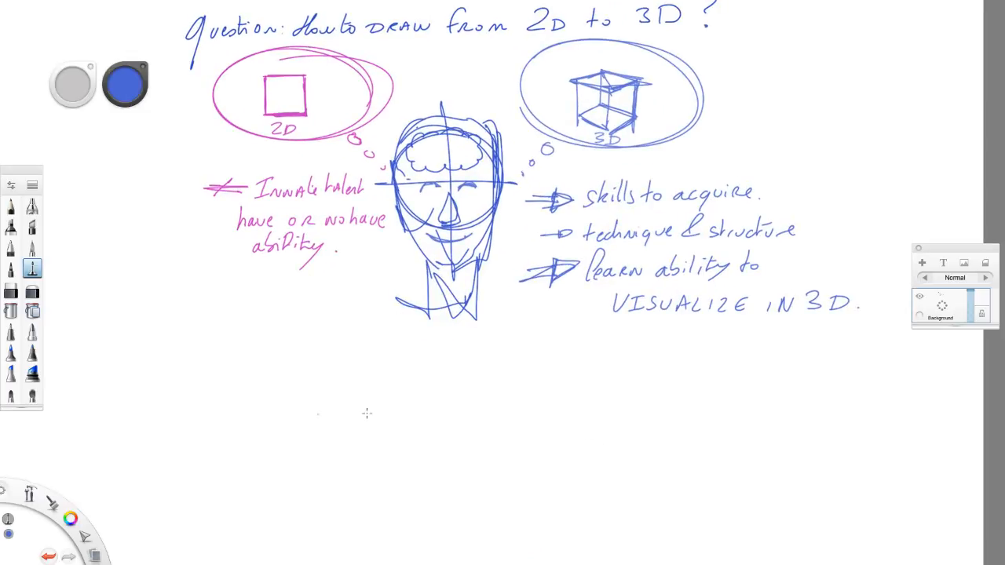
Step: Draw a separator line, write 'CUBE MANIA CHALLENGE!!' and 'Draw many cubes from different angles!'
left_click_drag(247, 329, 682, 334)
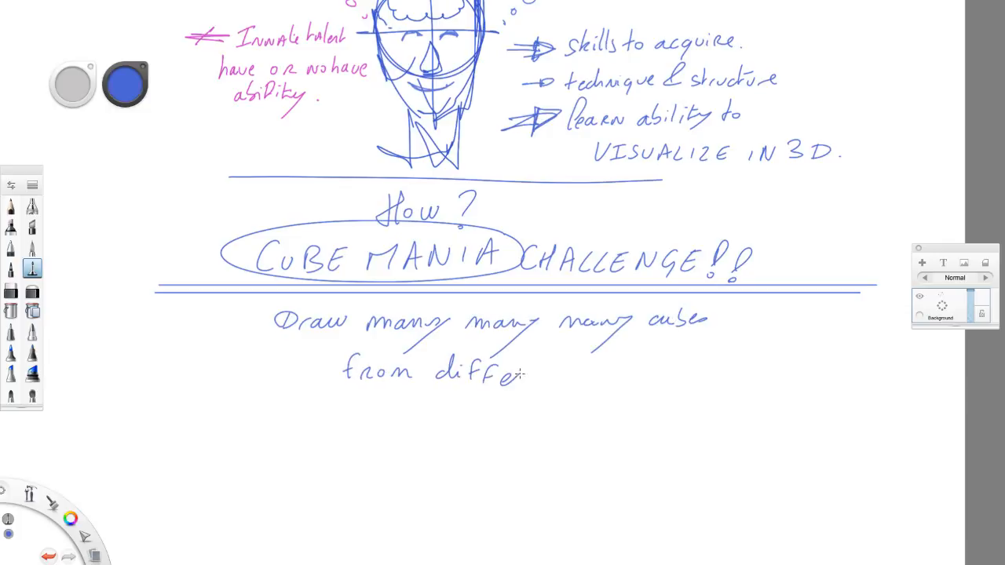
left_click_drag(518, 377, 671, 385)
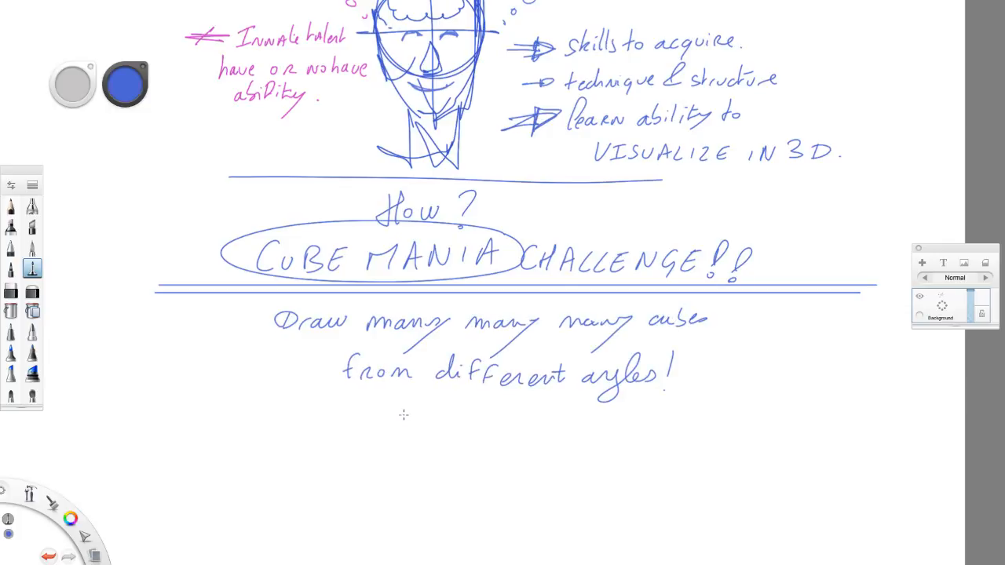
type("assem")
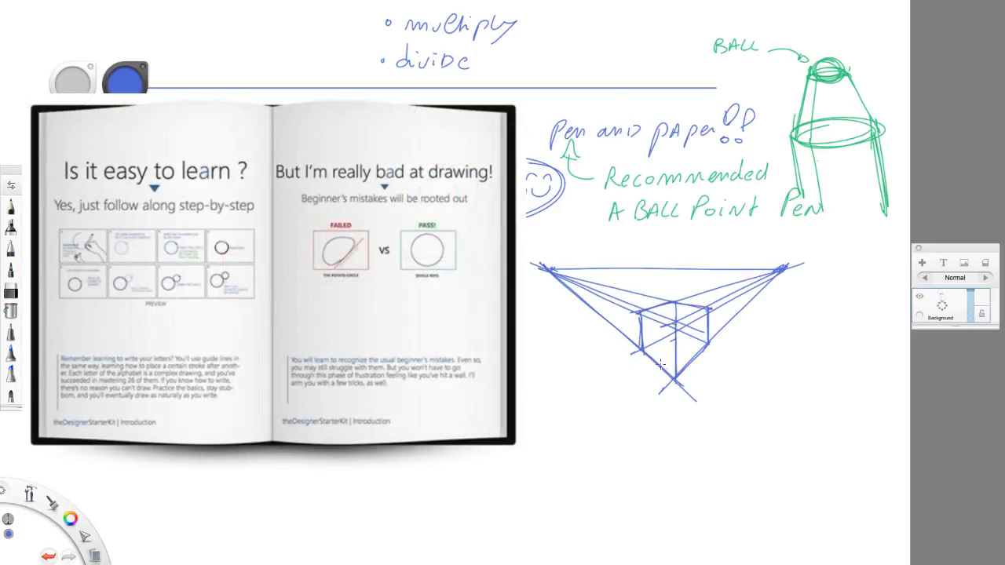
Step: Write 'All steps in the DESIGNER STARTERKIT (Free Download Book)' under the perspective sketch
type("All steps in the DESIGNER STA")
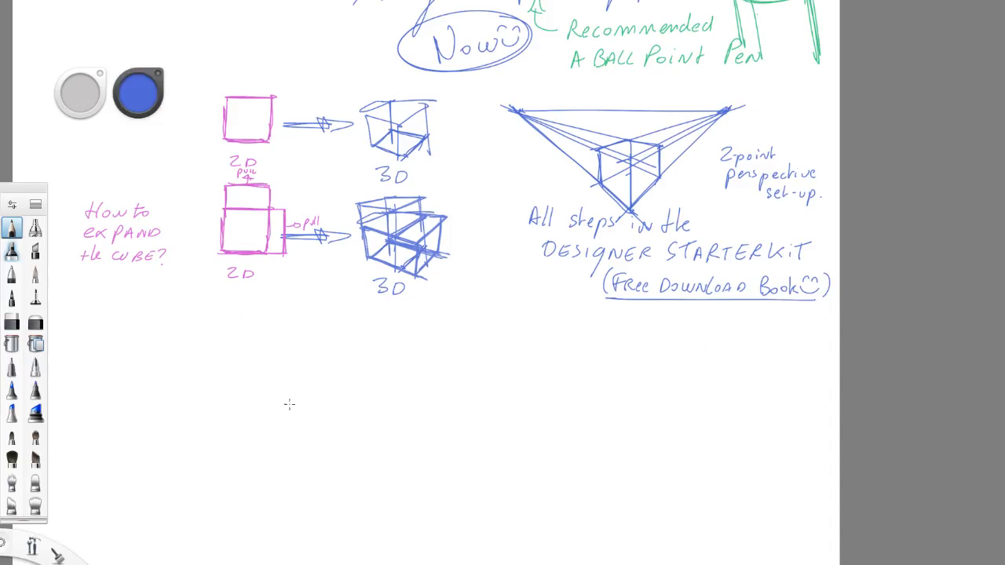
mouse_move(78, 379)
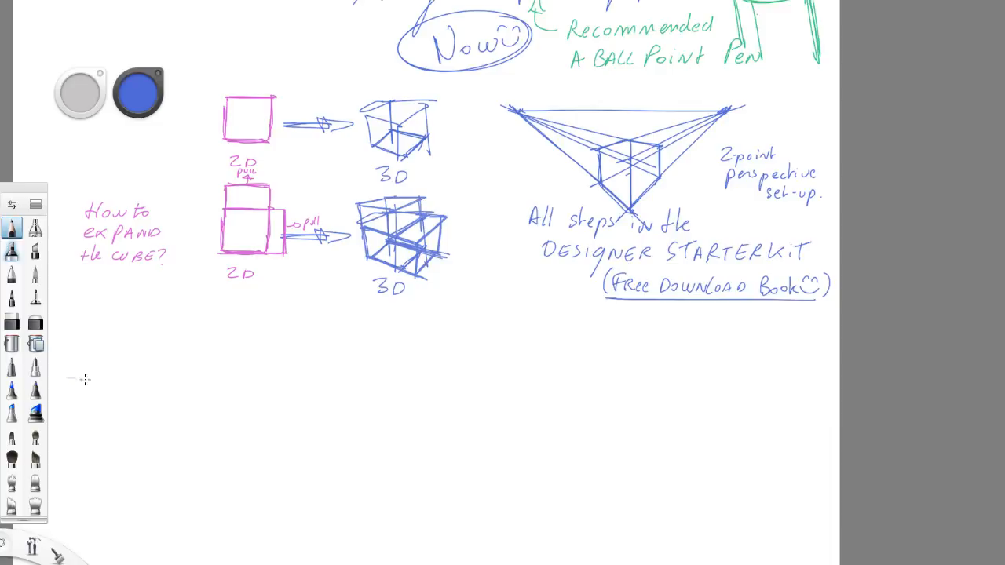
Step: Draw a light-blue horizon line and trace a two-point perspective cube along guides
left_click_drag(84, 379, 688, 382)
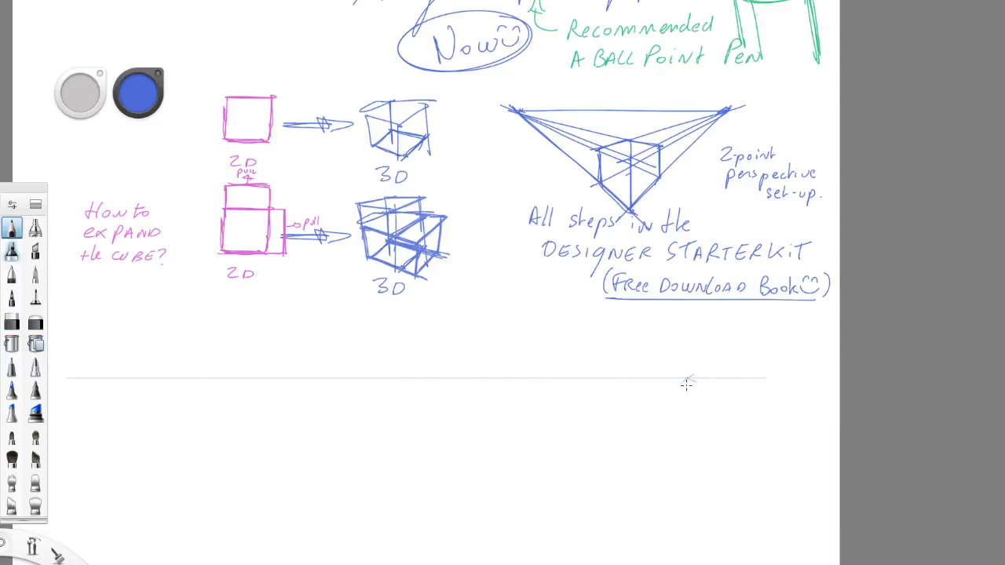
scroll("down", 3)
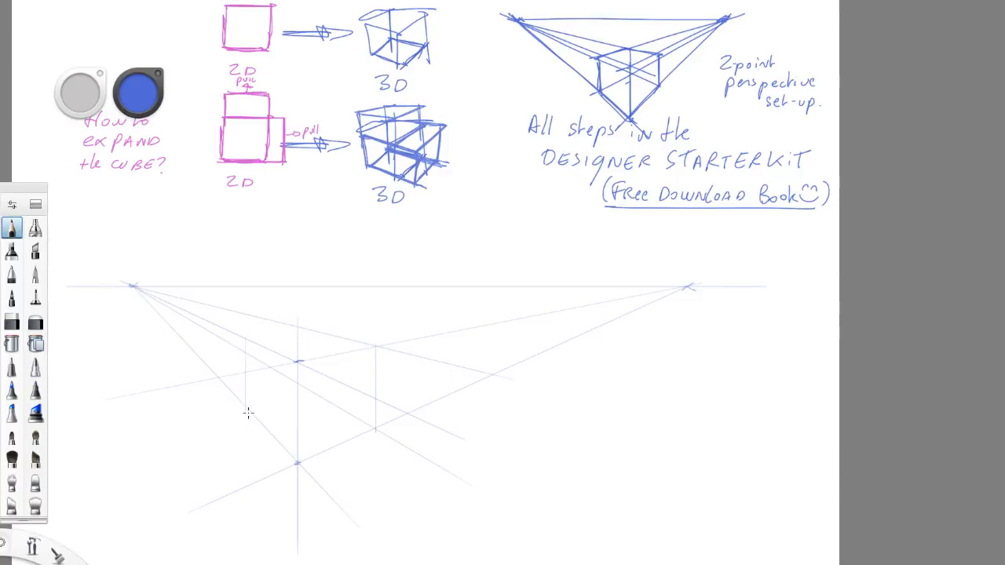
mouse_move(138, 486)
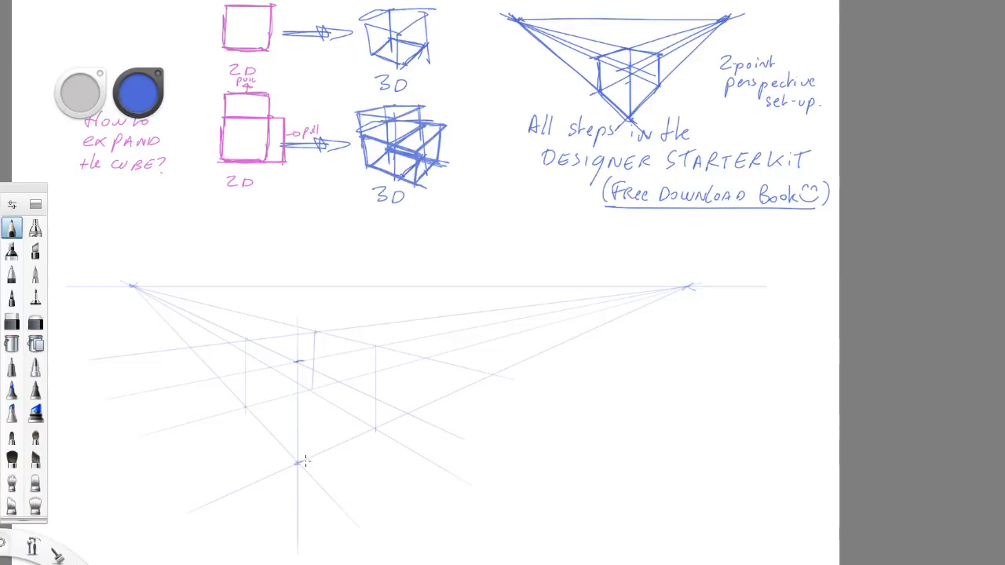
left_click_drag(305, 462, 244, 402)
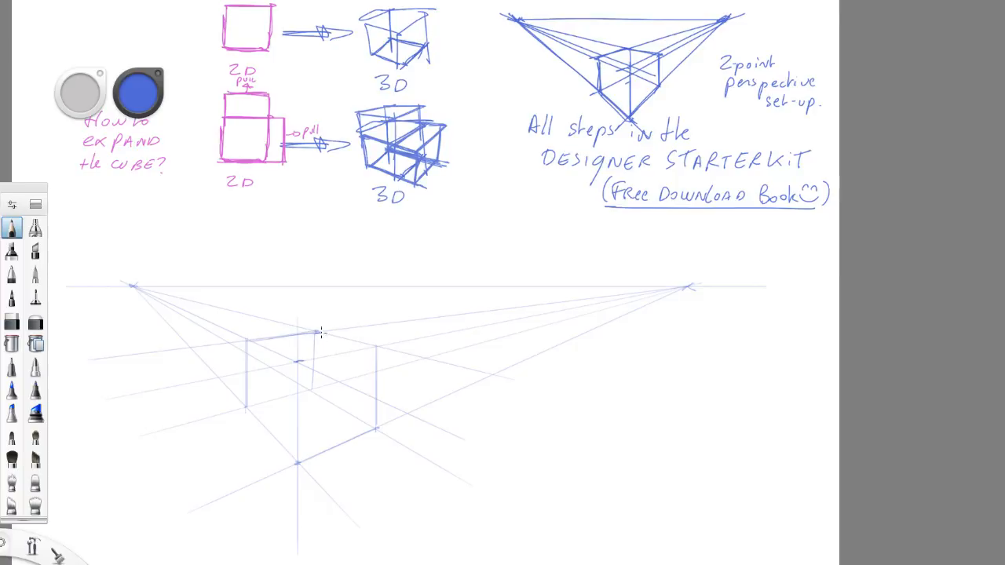
left_click_drag(310, 333, 377, 347)
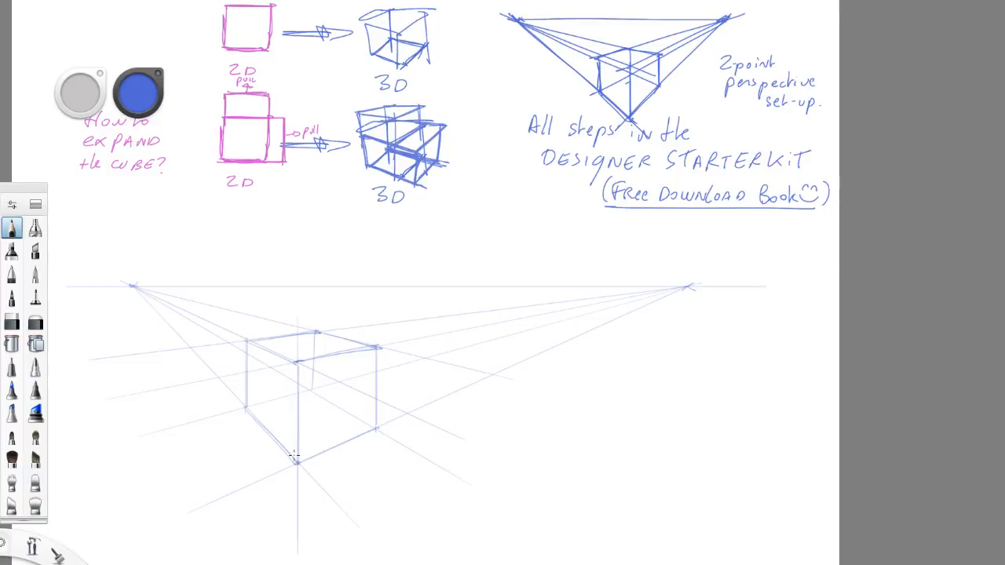
left_click(139, 94)
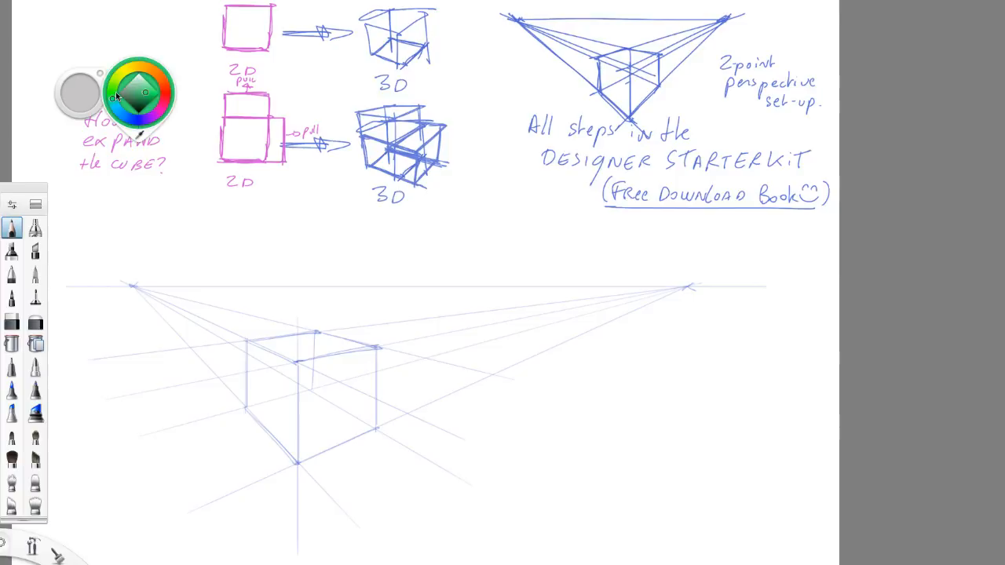
Step: In green, label 'START LEFT'/'START RIGHT' and extend the cube's edges forward
left_click(141, 94)
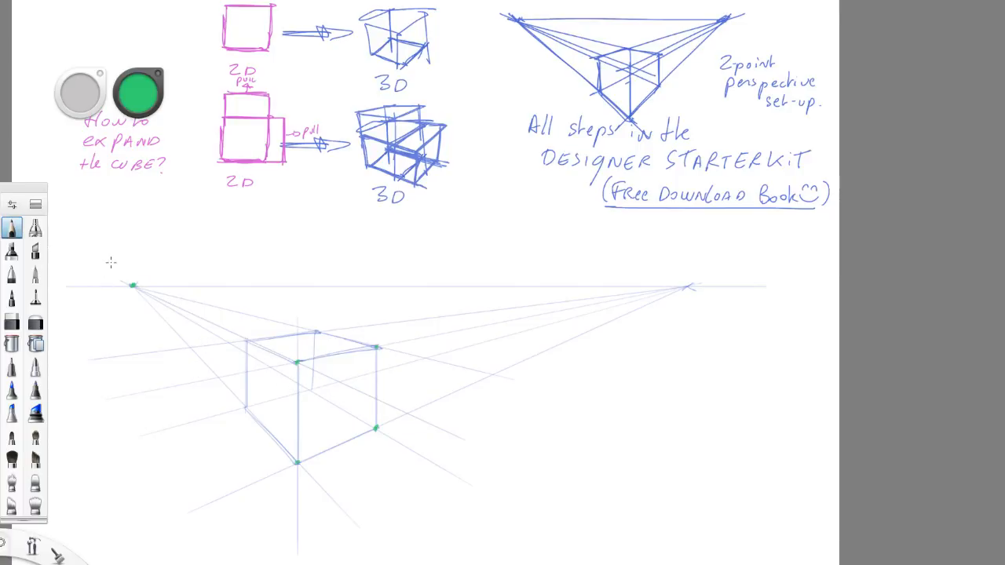
type("START Left")
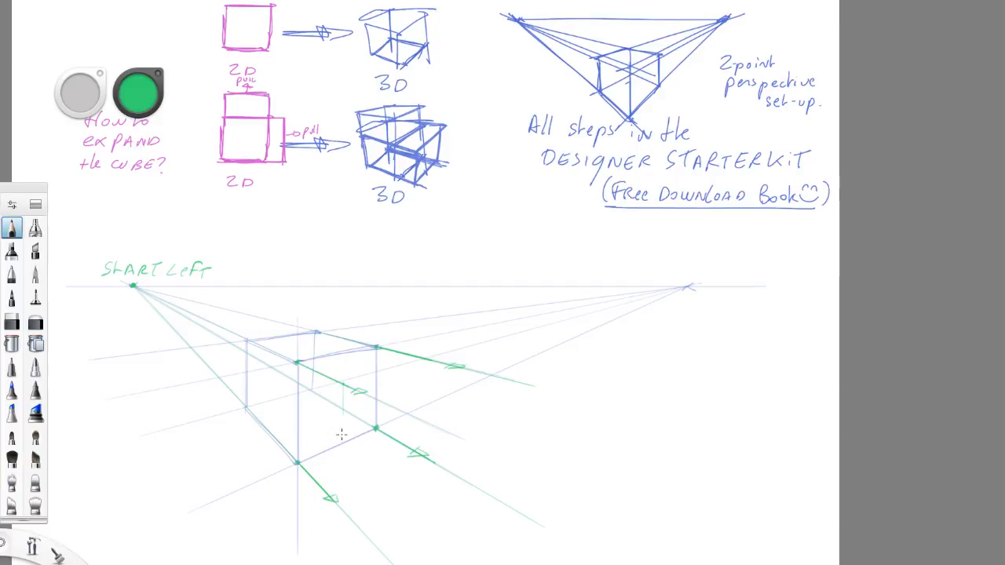
left_click_drag(343, 389, 344, 506)
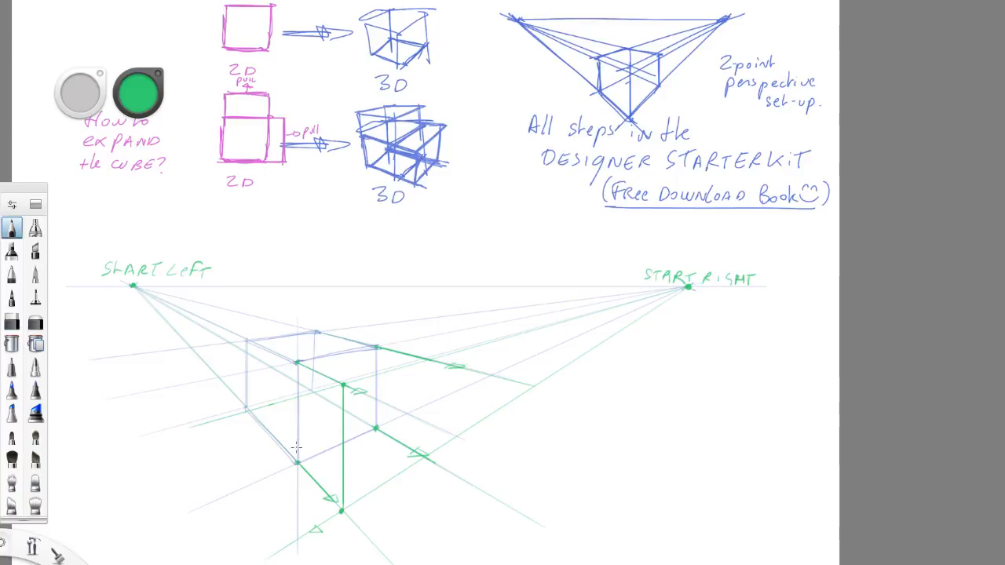
mouse_move(403, 373)
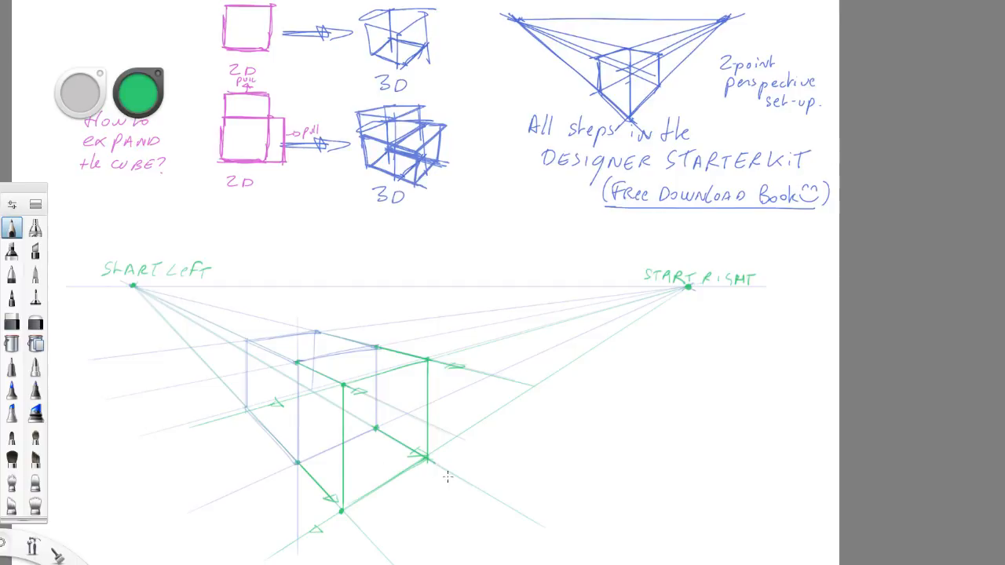
mouse_move(420, 503)
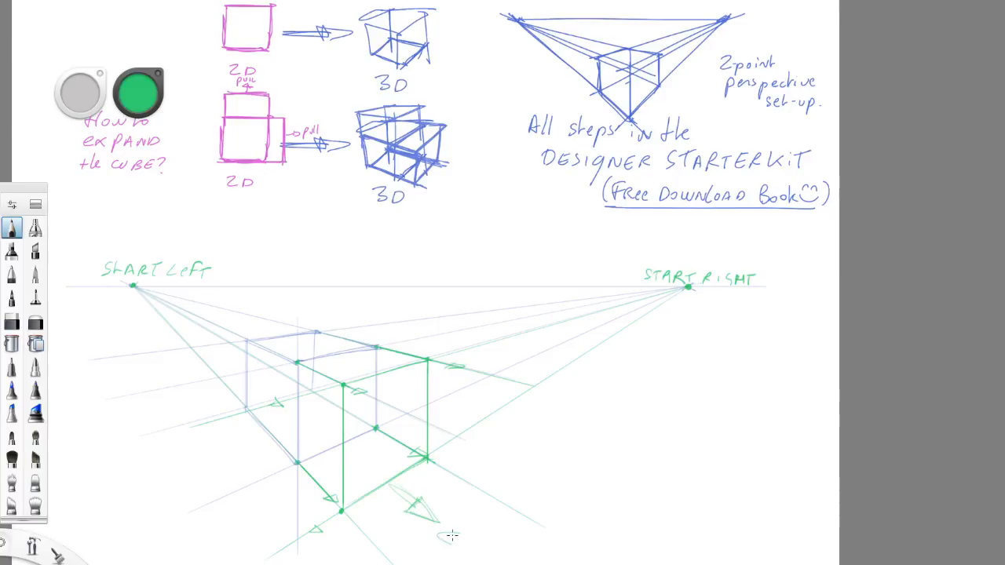
left_click_drag(439, 534, 487, 558)
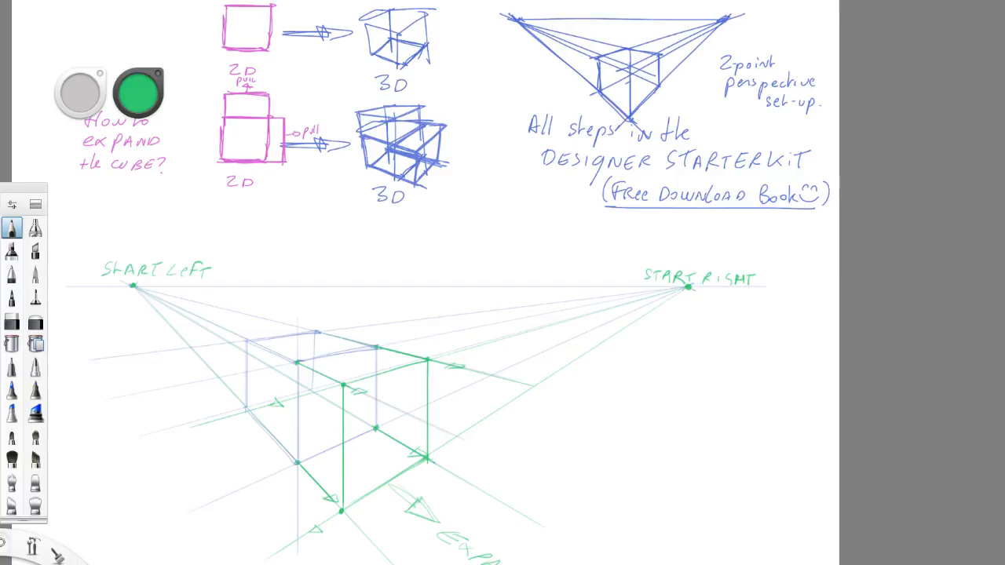
mouse_move(778, 248)
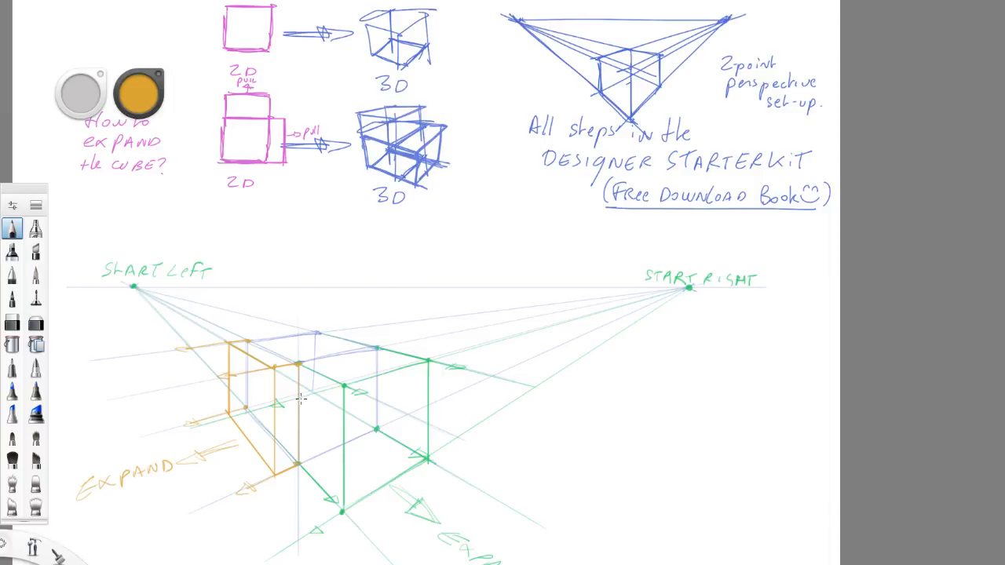
mouse_move(166, 110)
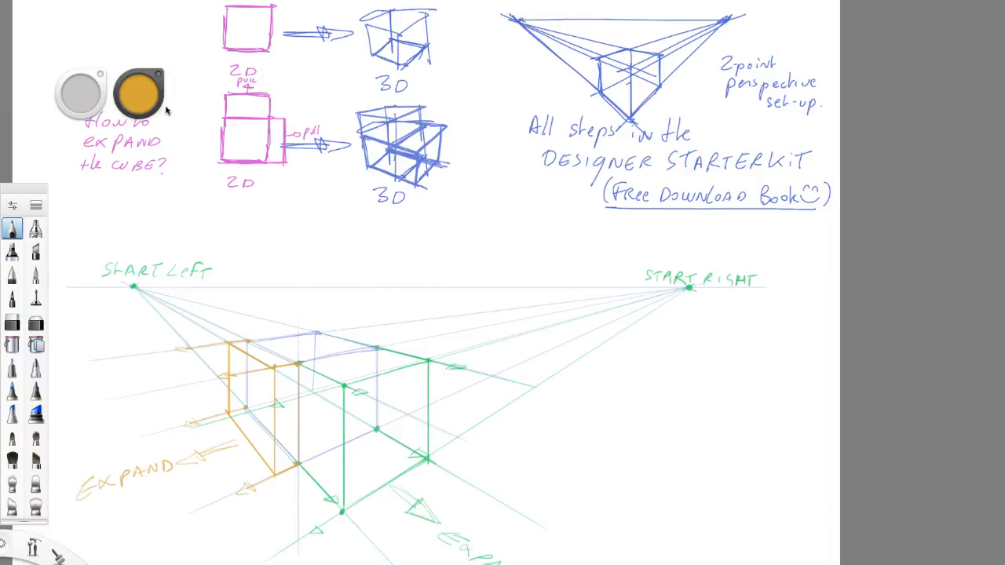
Step: Switch the drawing colour to purple
left_click(140, 94)
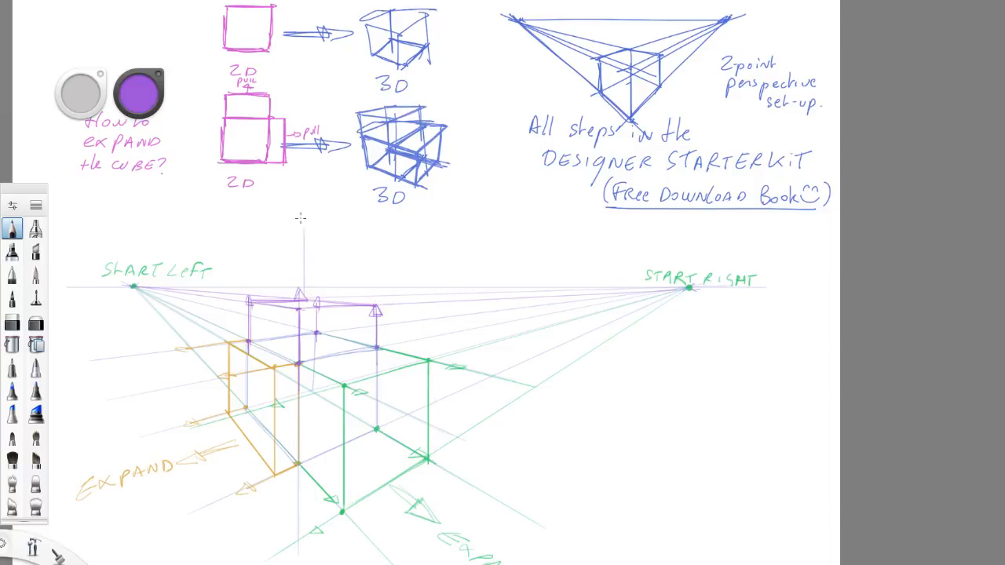
Step: Write EXPAND beside the upward purple arrow and switch to blue
left_click_drag(303, 267, 305, 223)
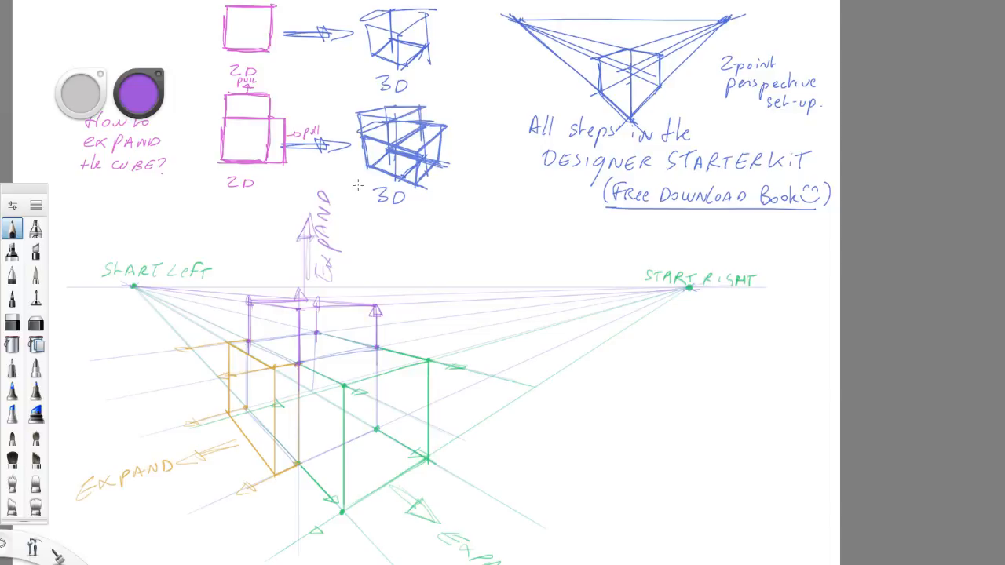
left_click(139, 94)
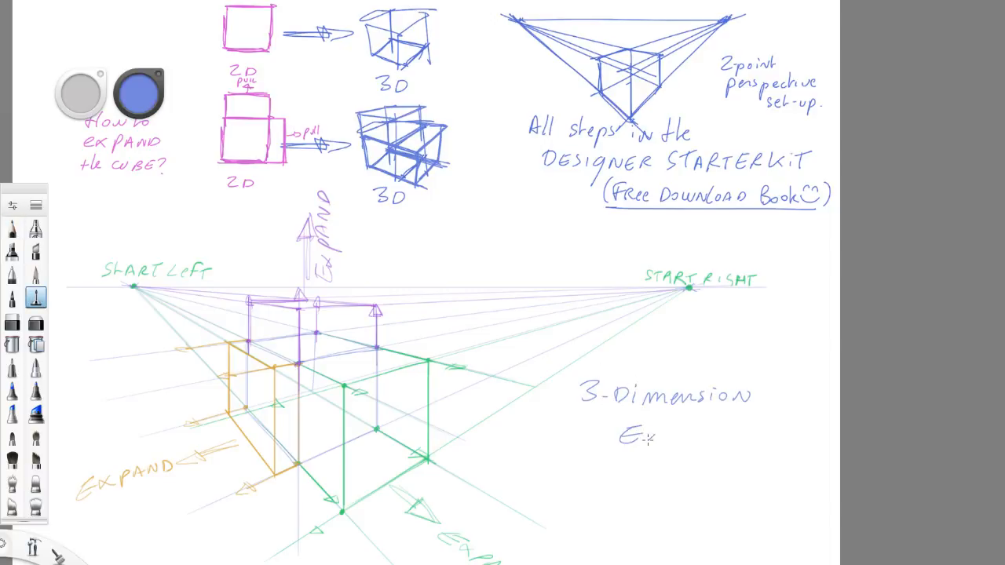
Step: Finish the '3-Dimension Expansion!' heading and write tips: Rules are simple, Start Light, PEN PRESSURE
type("Expansion!")
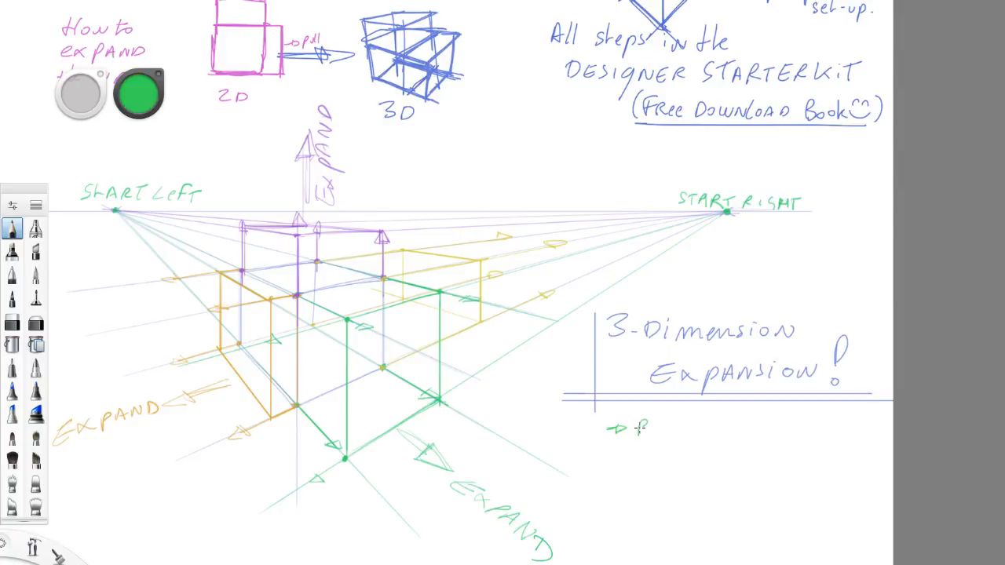
type("Rules are simple")
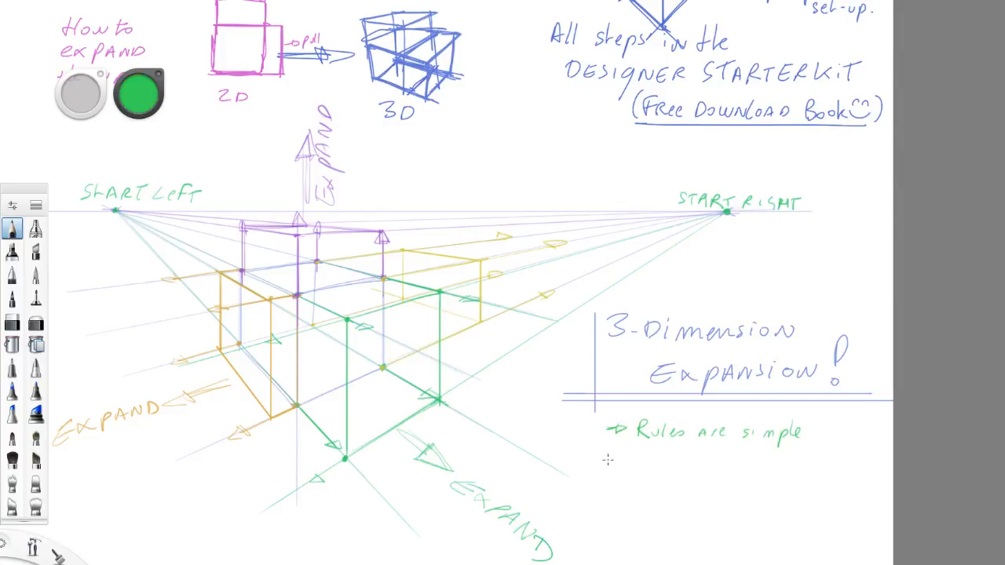
type("Train your R")
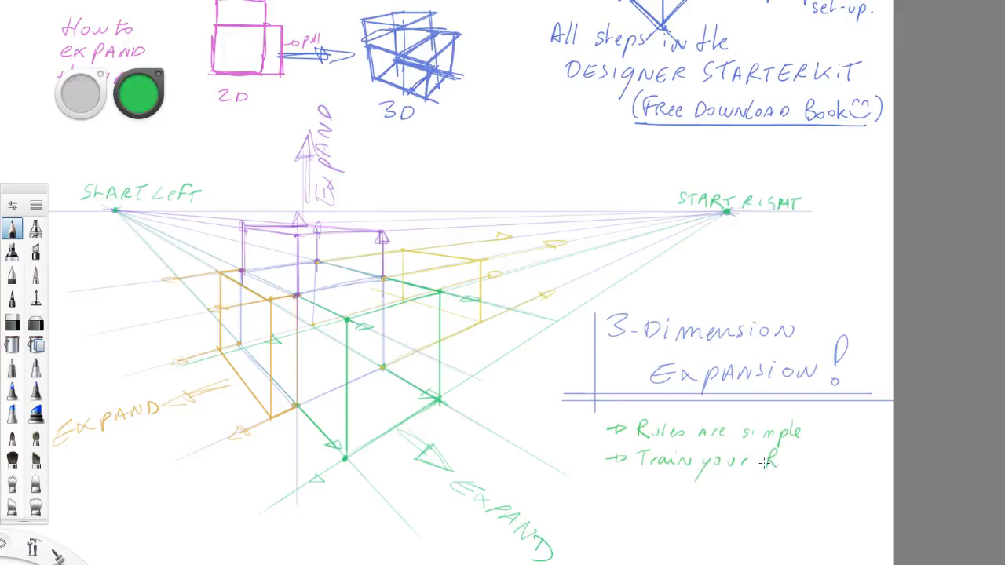
type("Focus so you won't get overwhelm")
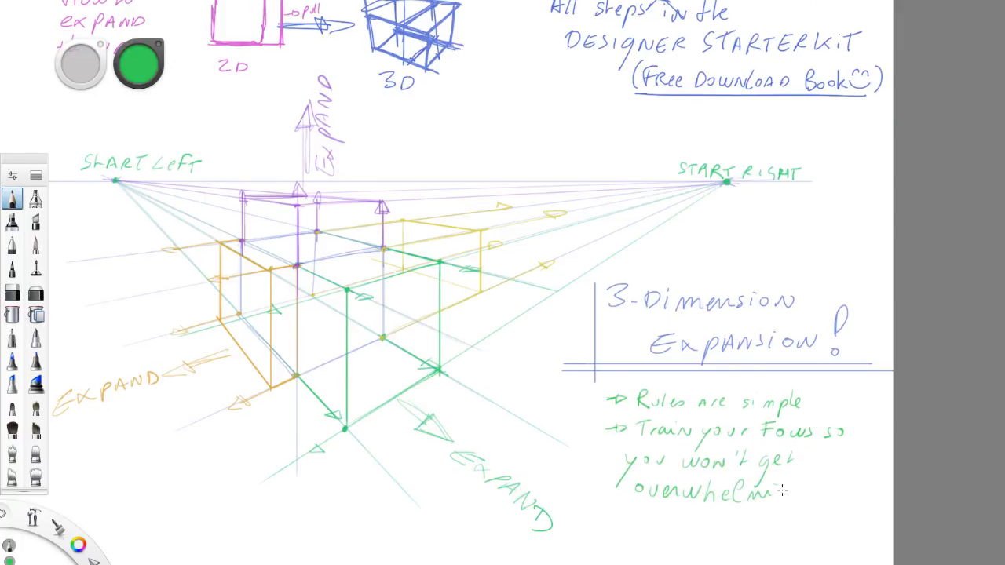
type("Start Light")
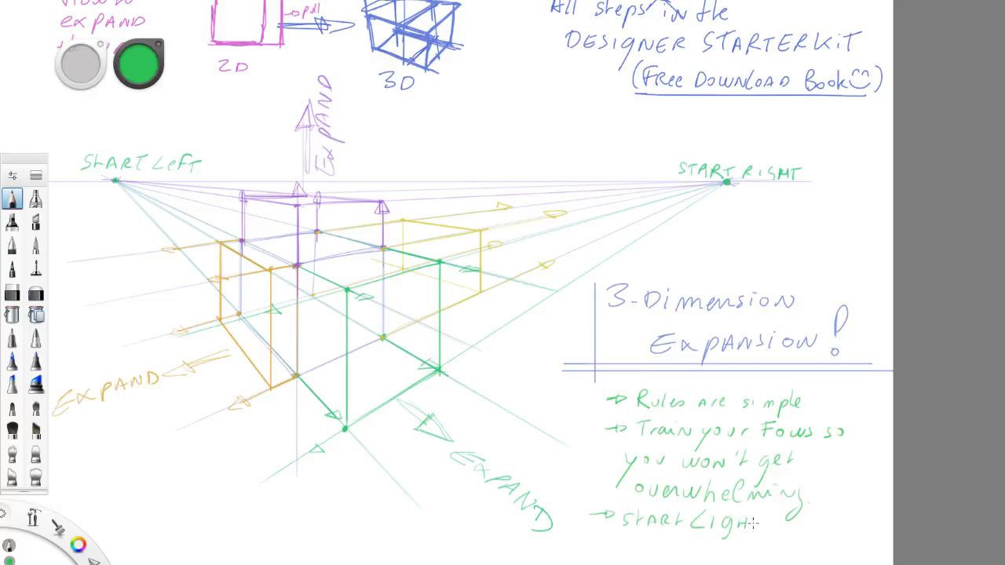
type("PEN PRESSURE")
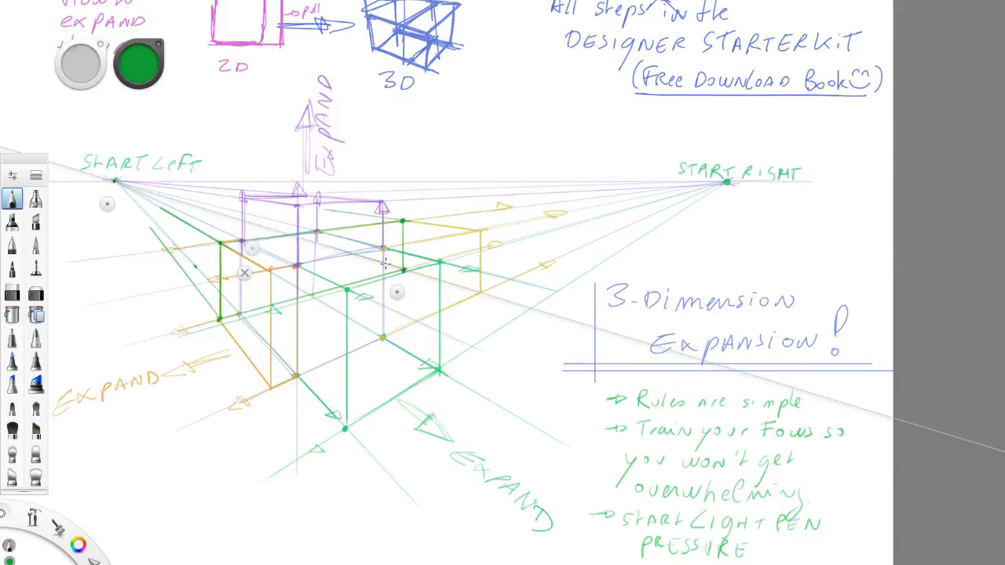
mouse_move(138, 222)
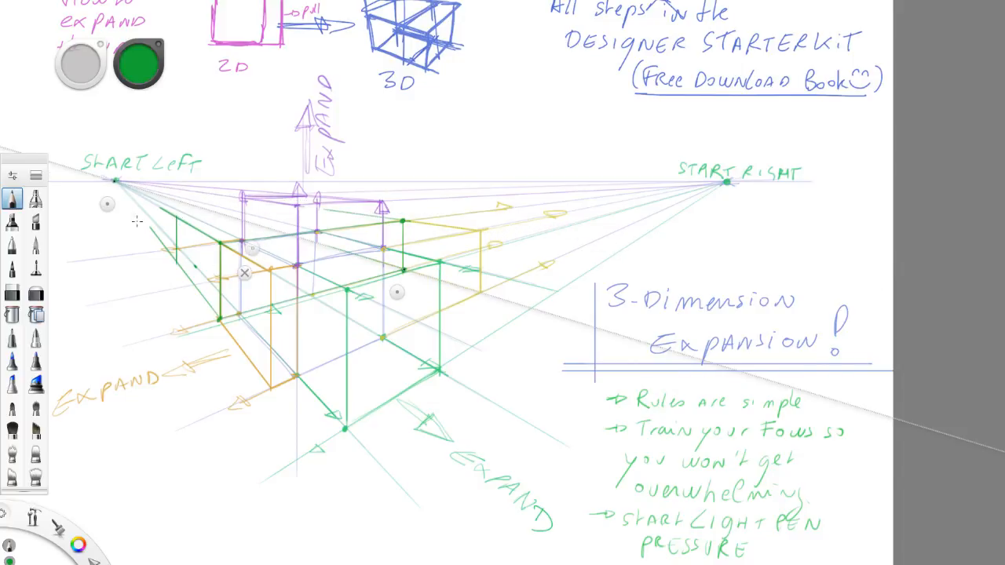